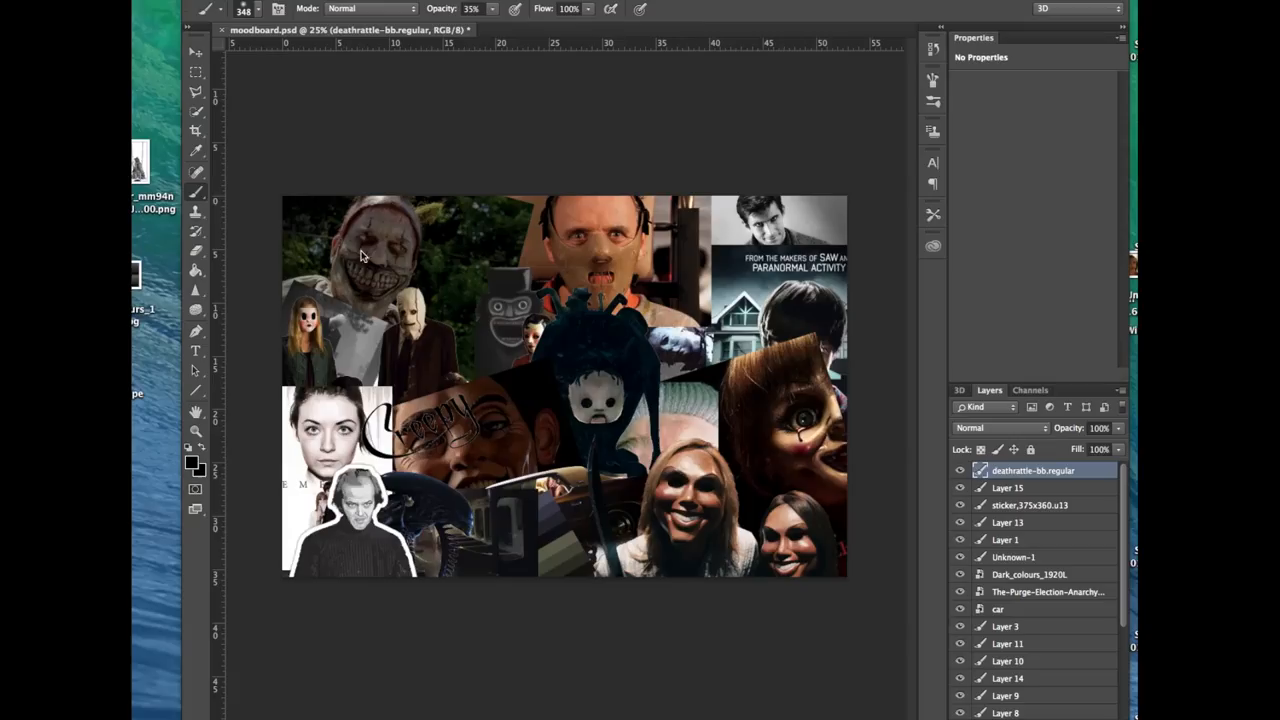
{"action": "mouse_move", "coordinate": [860, 204]}
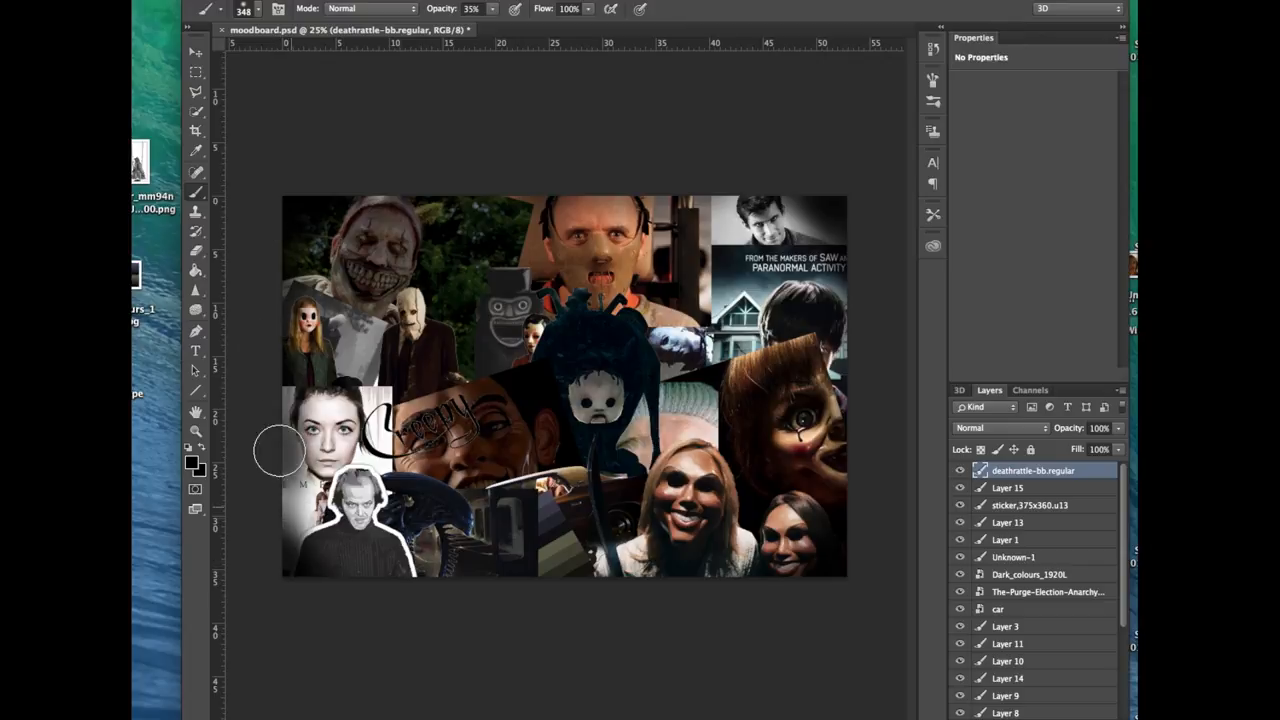
{"action": "mouse_move", "coordinate": [820, 190]}
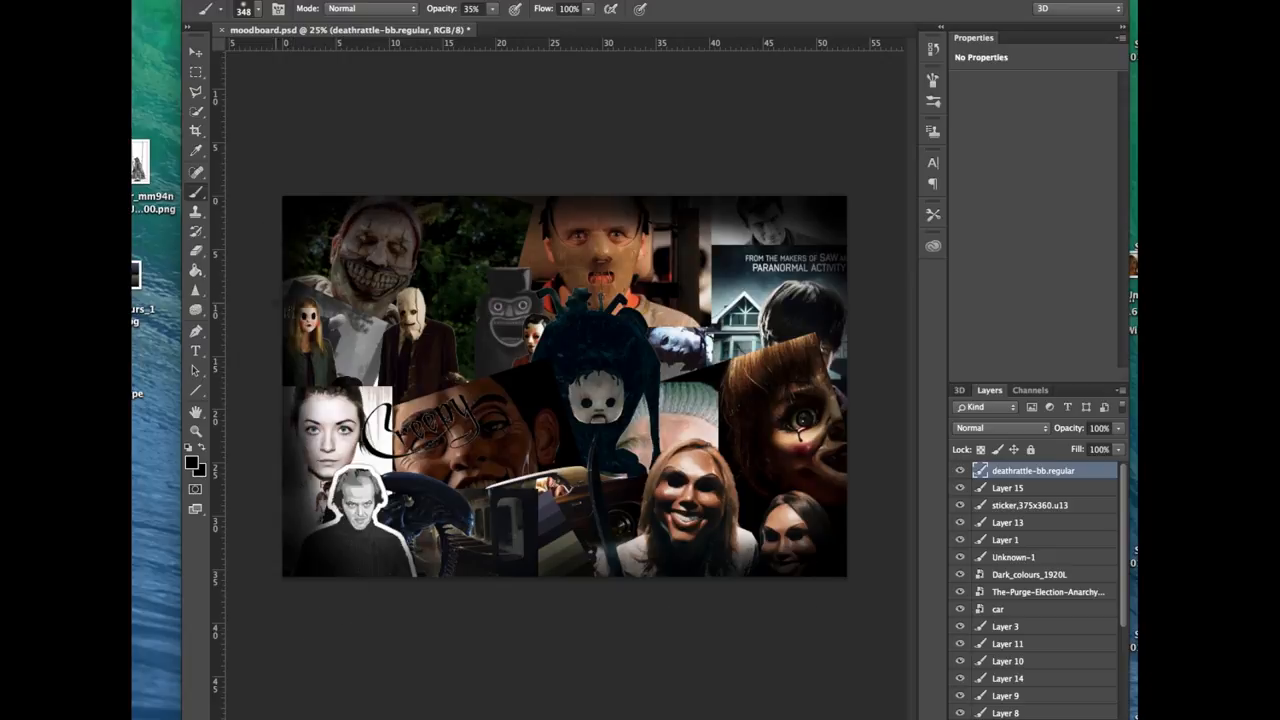
Choose a brush preset, then start picking a deep crimson foreground colour for the vignette.
{"action": "left_click", "coordinate": [194, 460]}
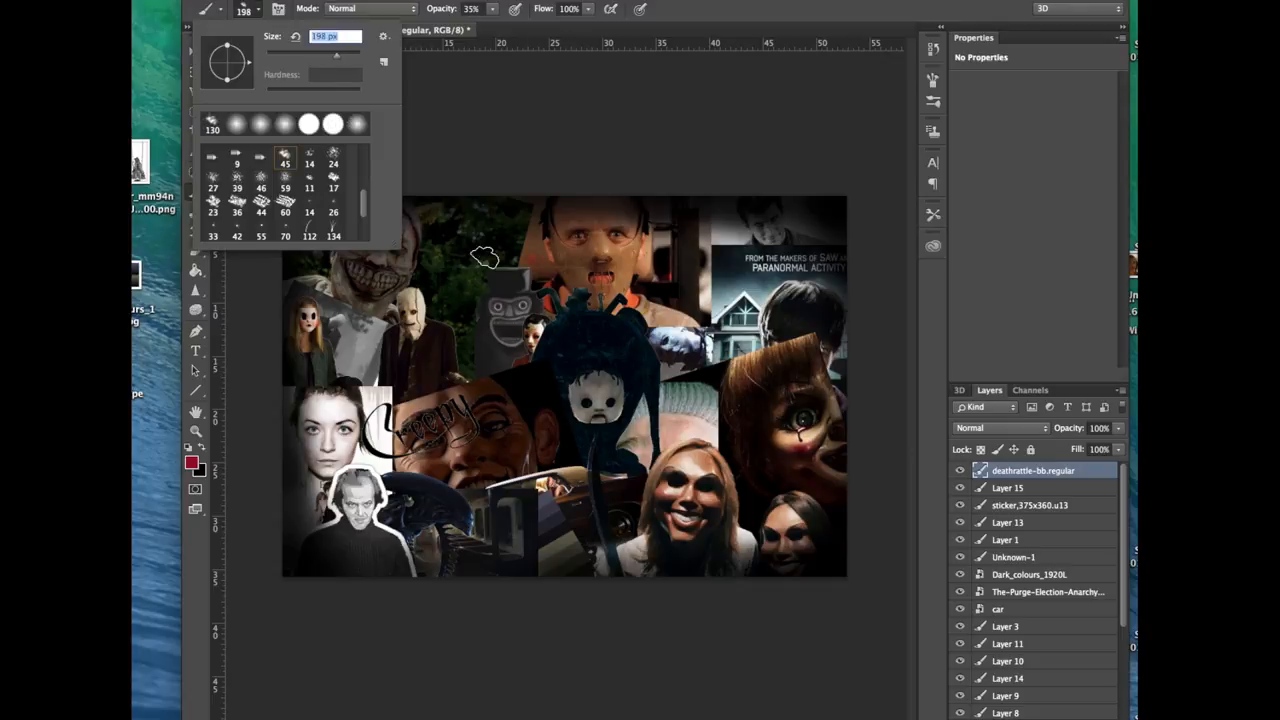
{"action": "left_click", "coordinate": [192, 460]}
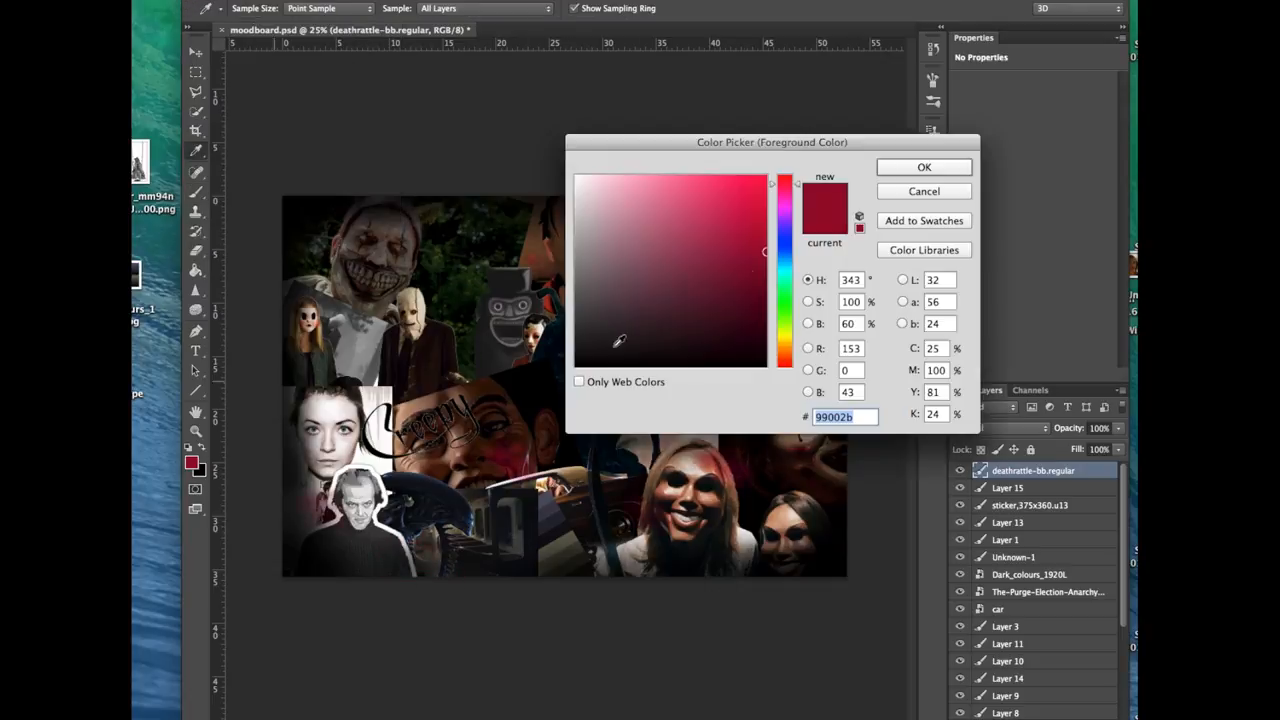